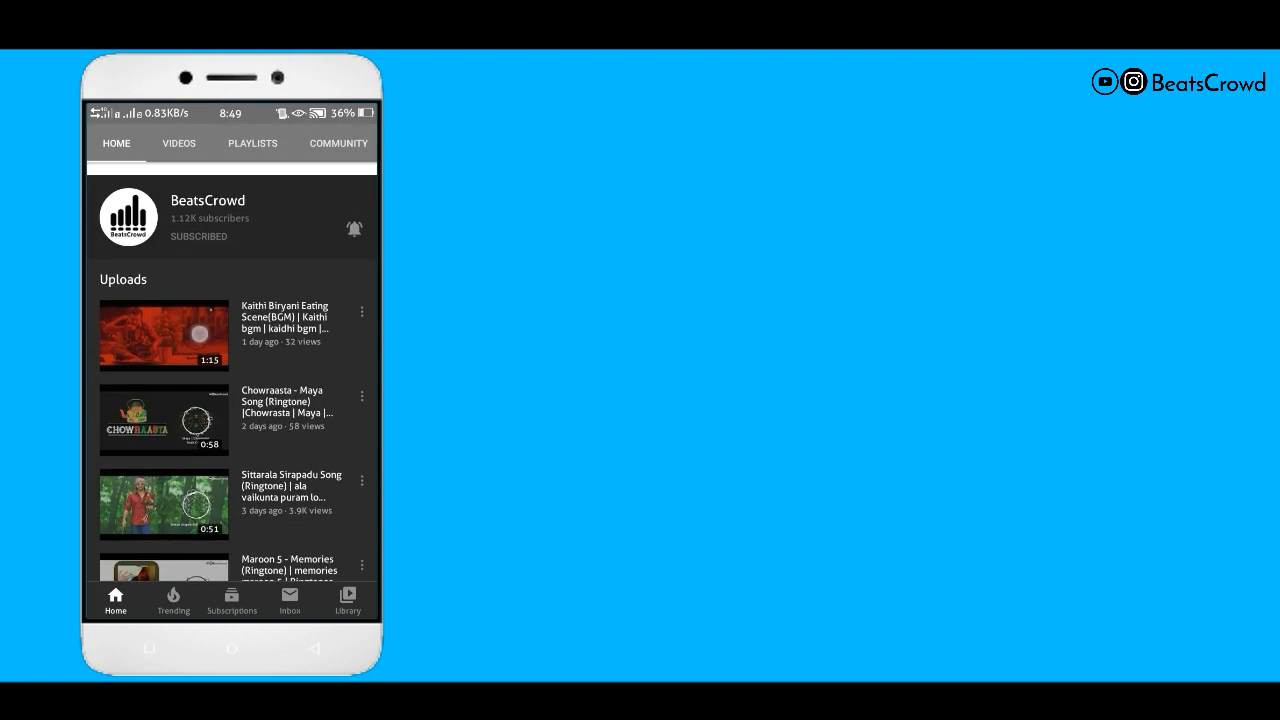
Step: Open the Kaithi Biryani Eating Scene video from the channel's Uploads list
click(163, 335)
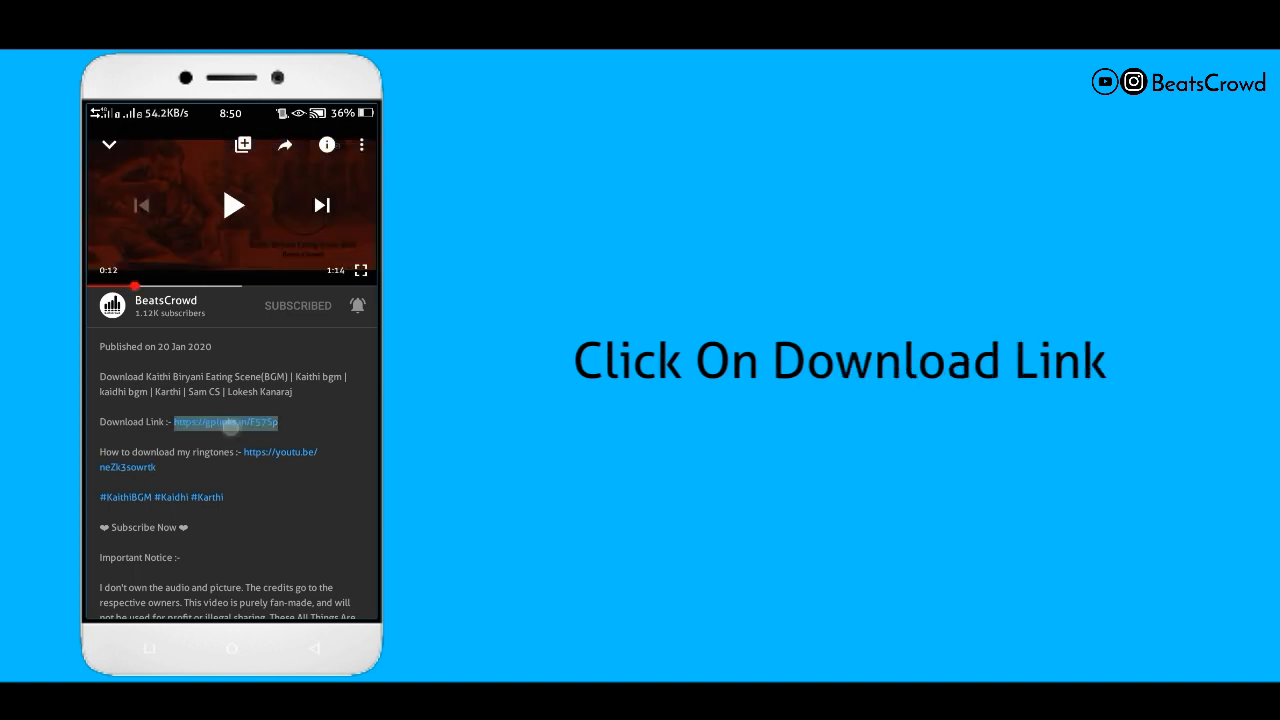
Step: Open the gplinks download link in the browser and scroll to the Verify button
click(225, 421)
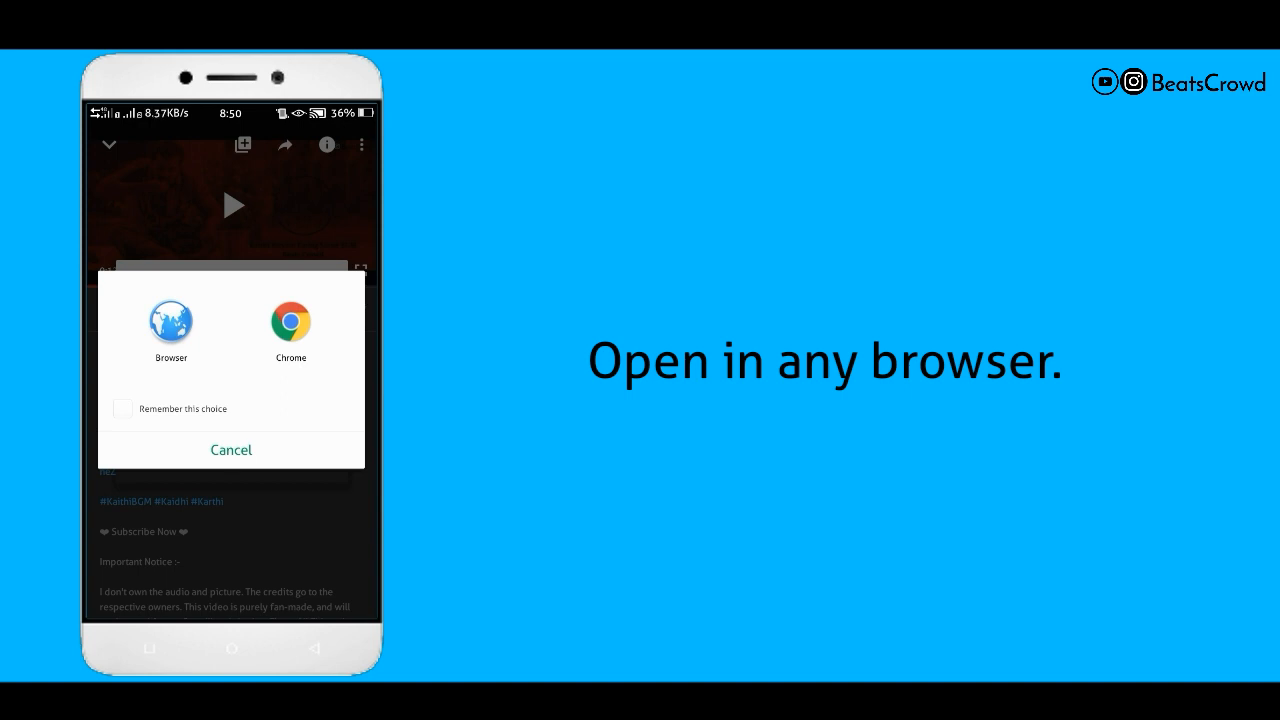
click(170, 320)
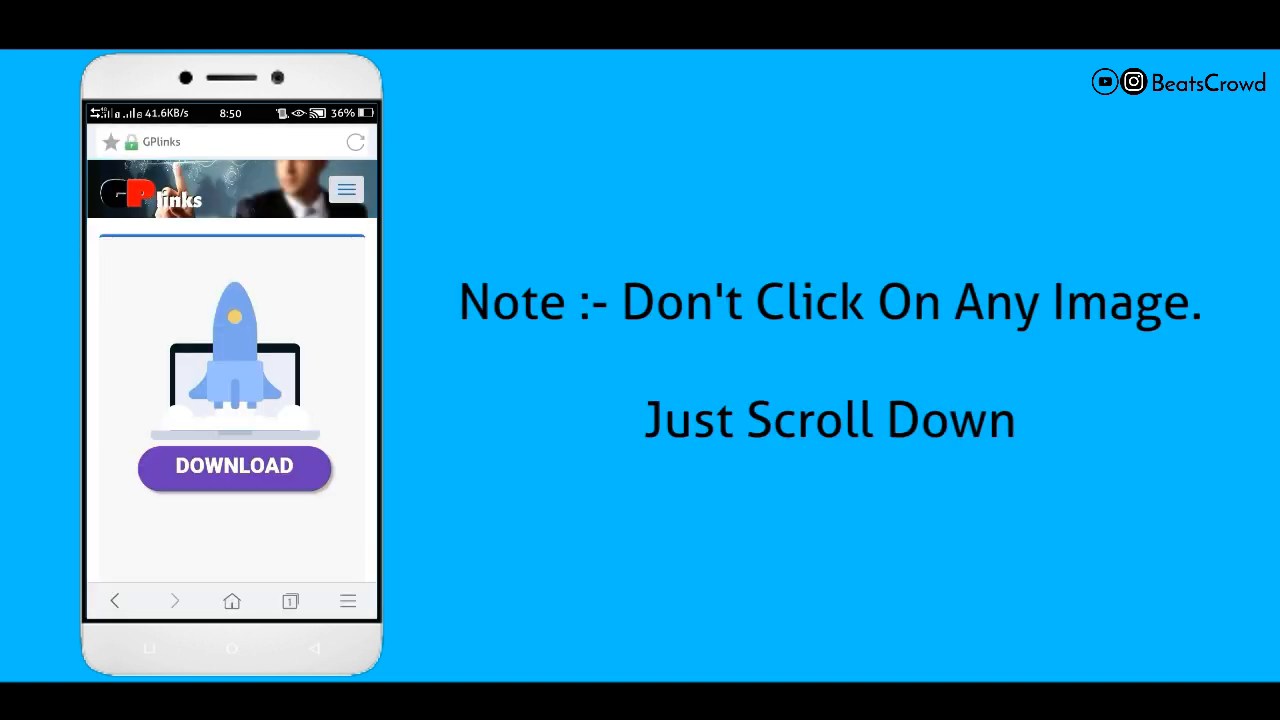
scroll(down, 3)
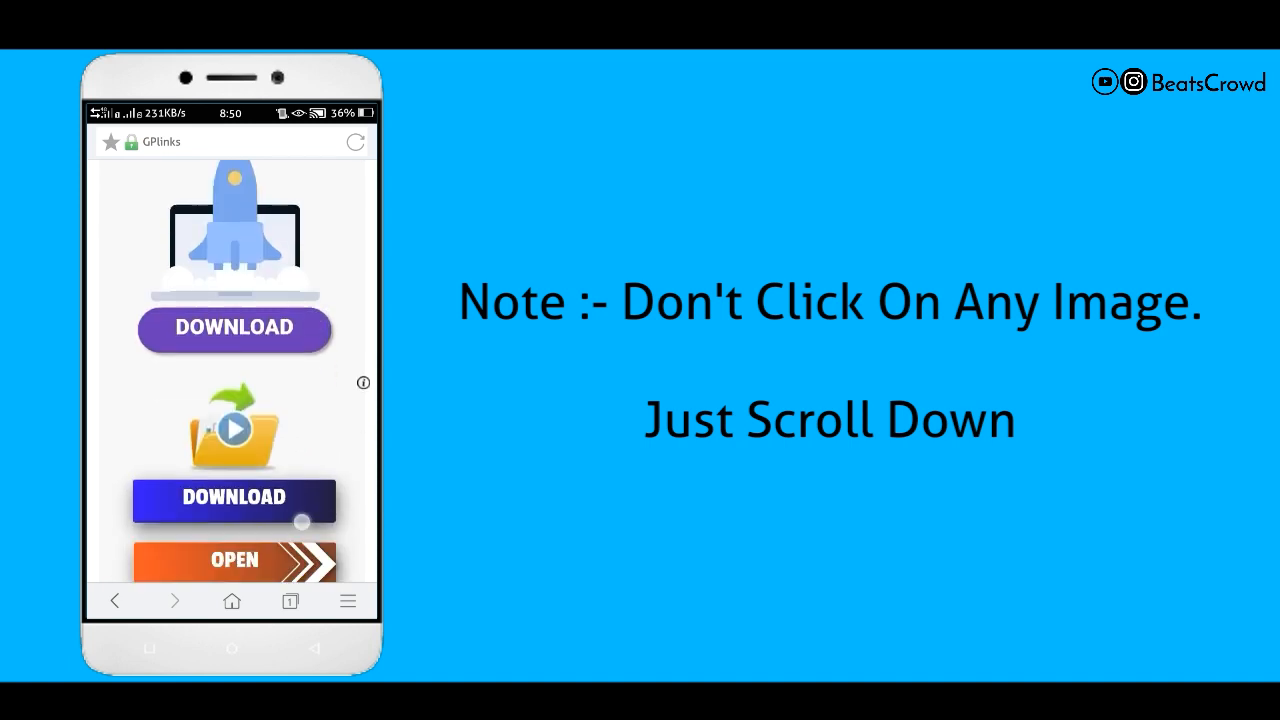
scroll(down, 3)
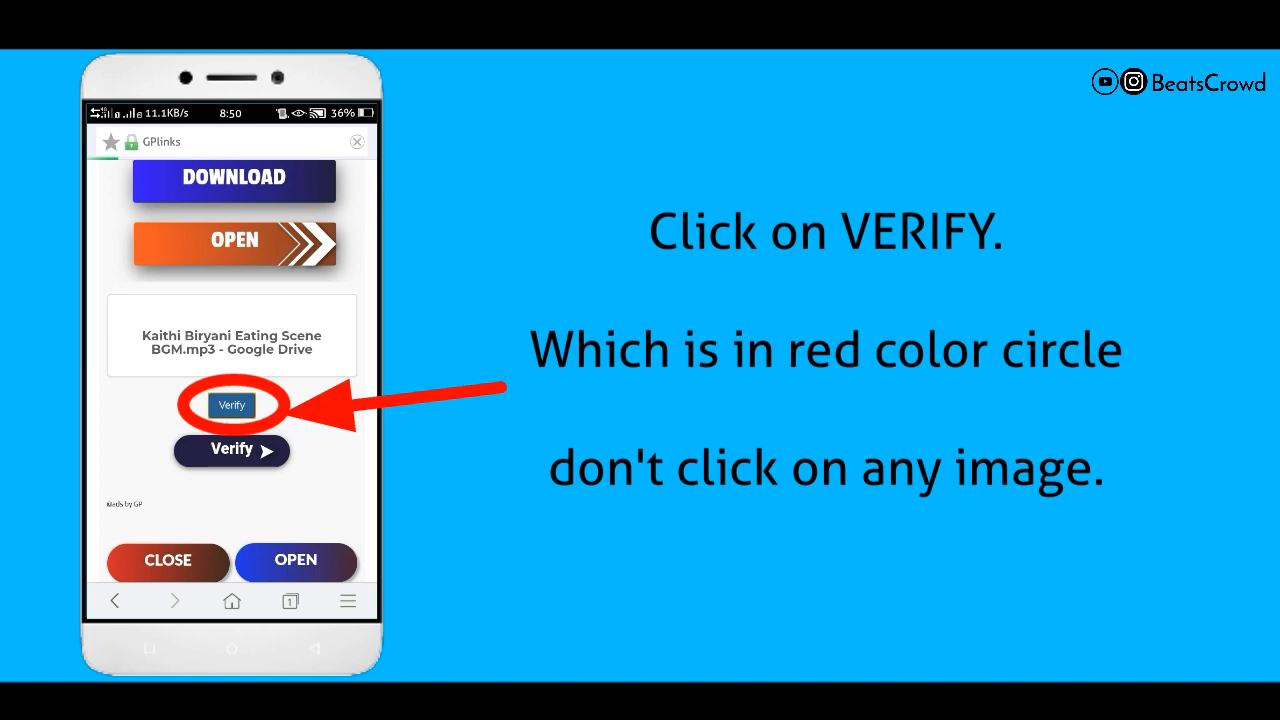
Step: Verify the first GPlinks page and scroll down to the reCAPTCHA box
click(231, 405)
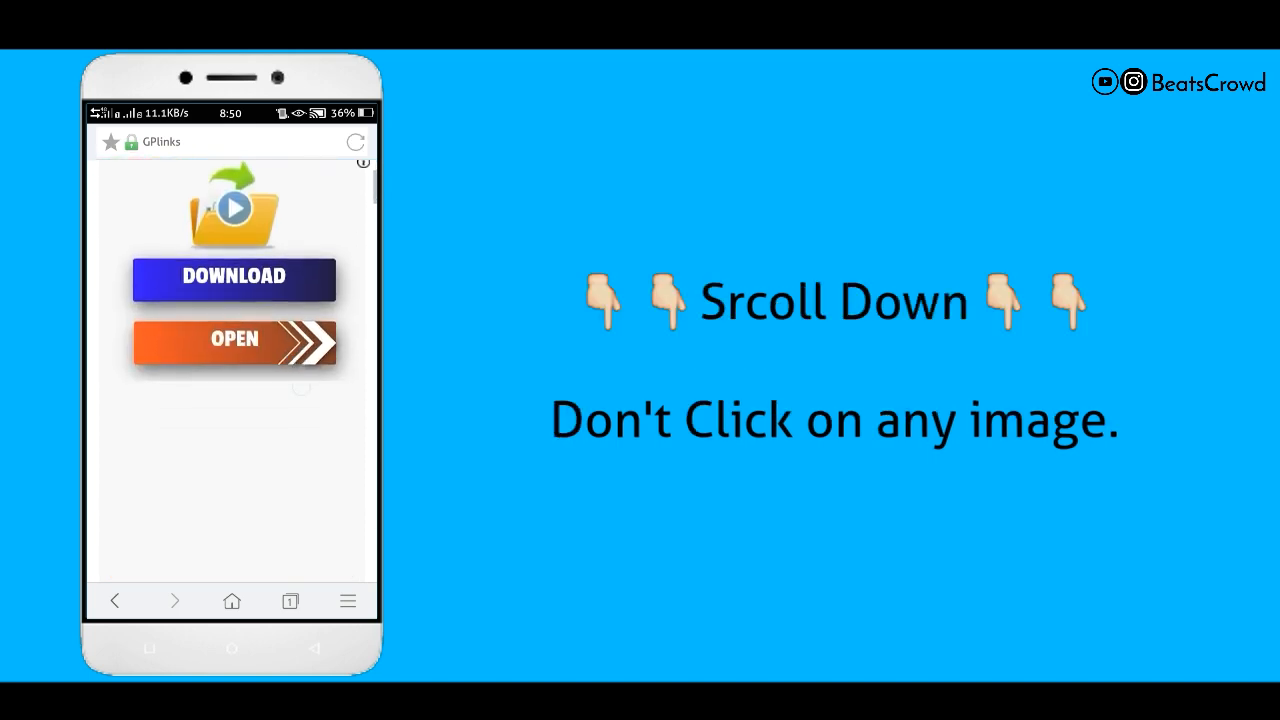
scroll(down, 3)
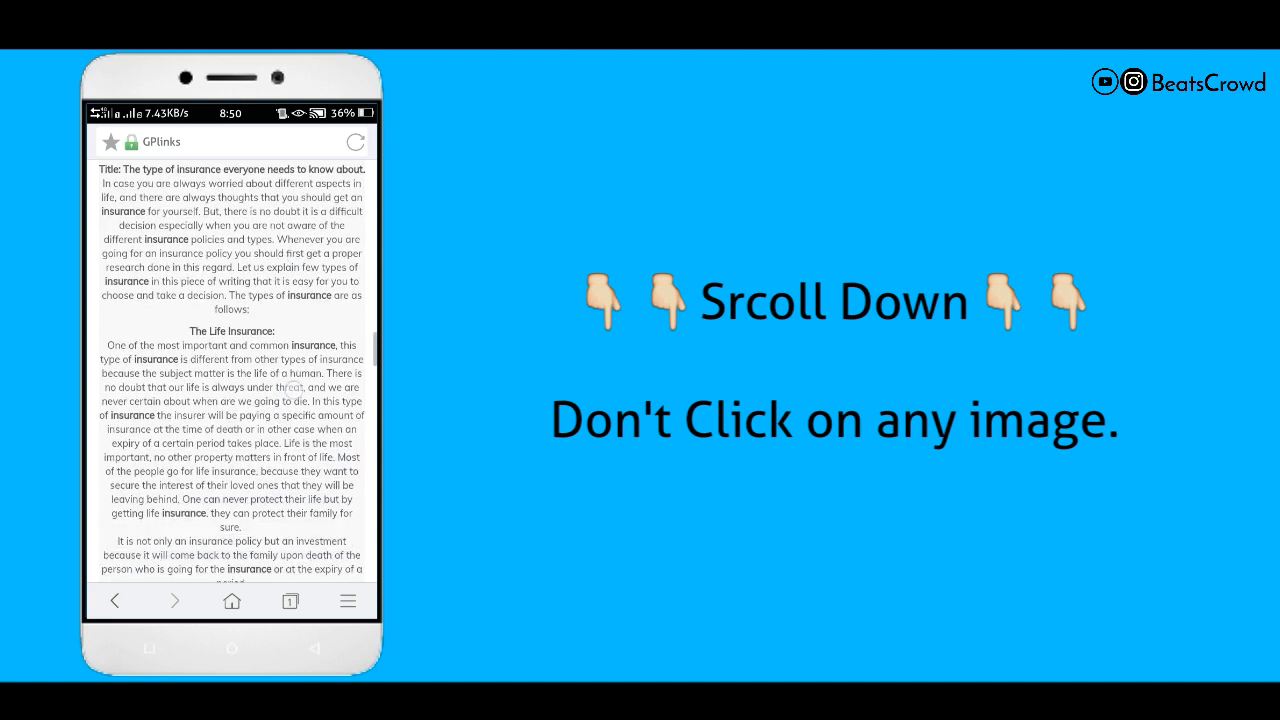
scroll(down, 3)
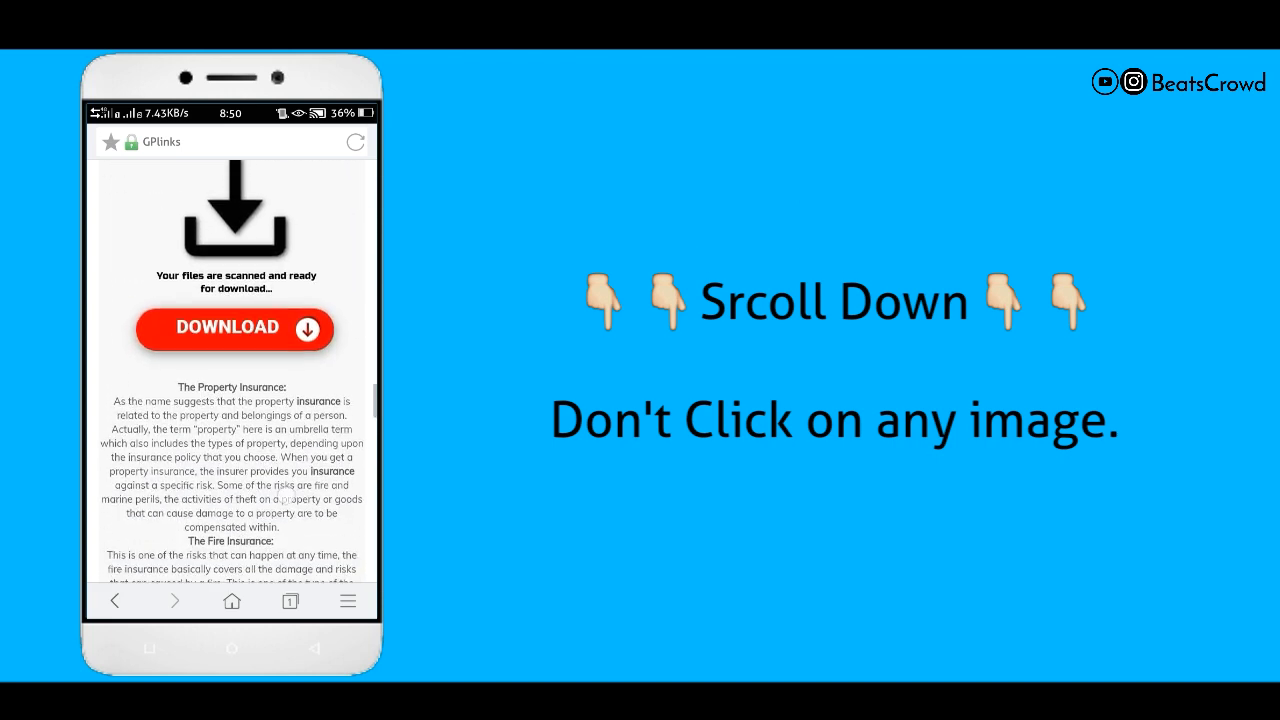
scroll(down, 3)
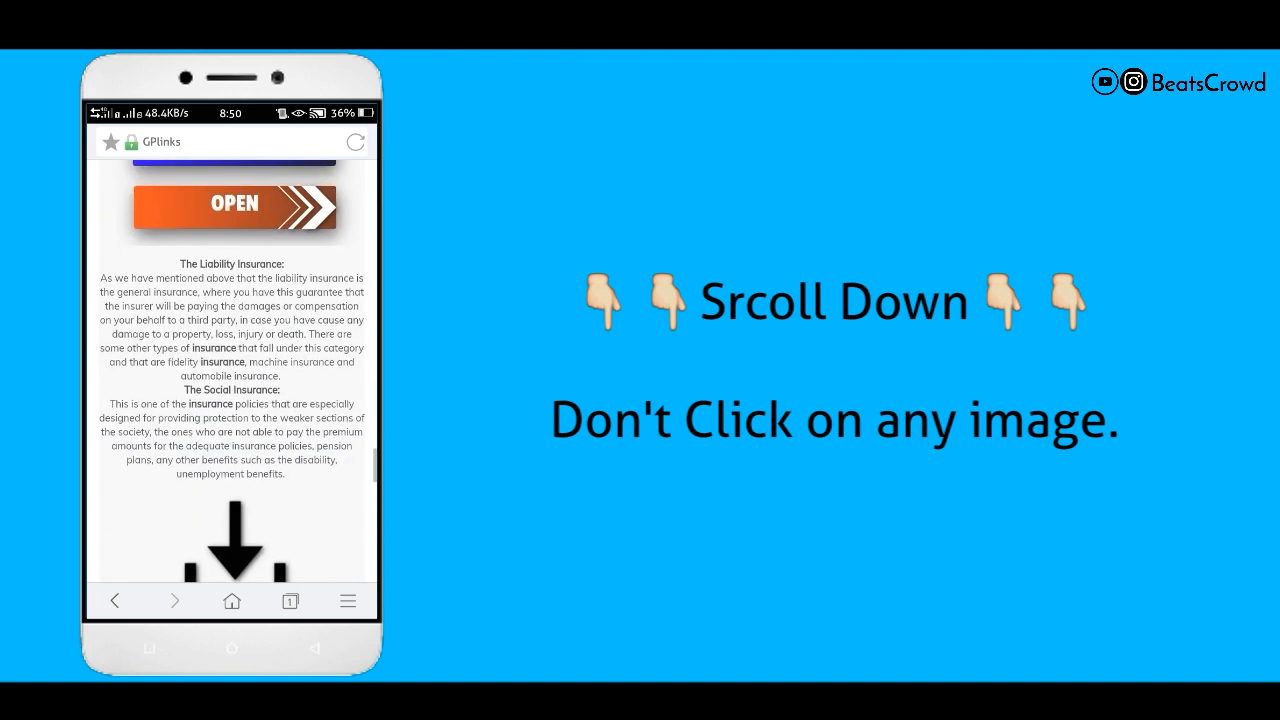
scroll(down, 3)
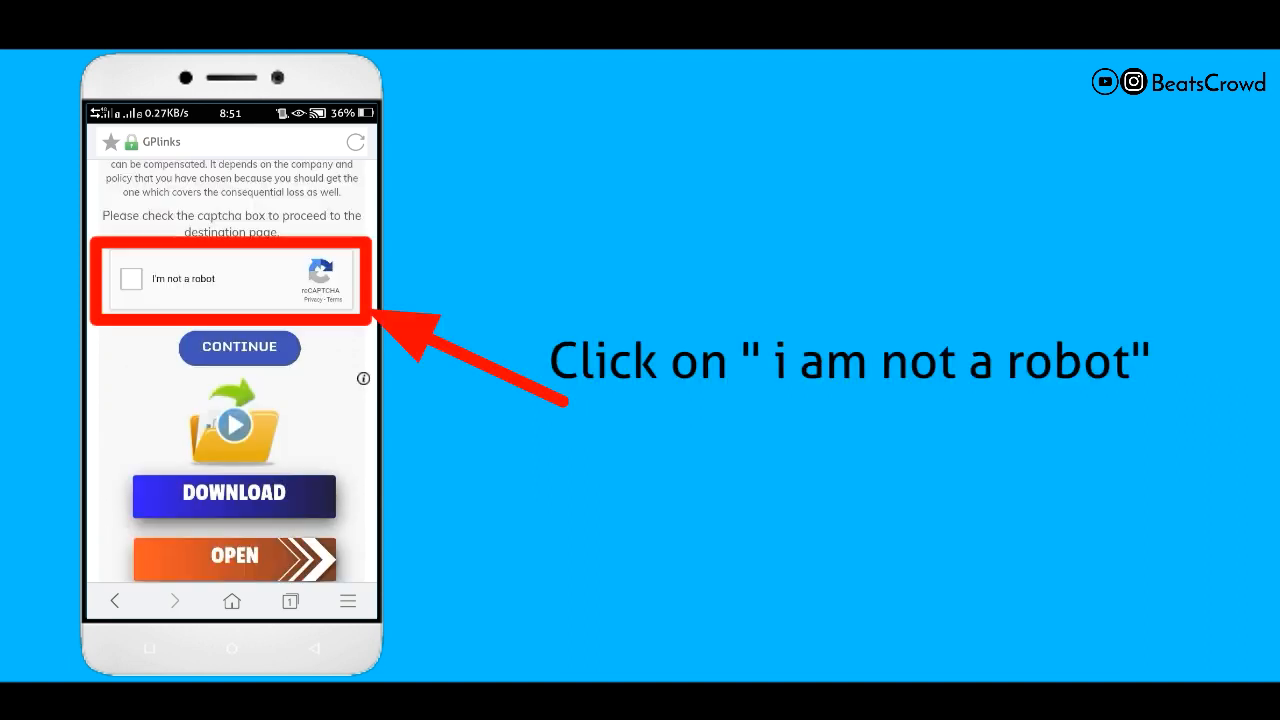
Step: Solve the traffic-light reCAPTCHA and continue to the Almost Ready page
click(131, 279)
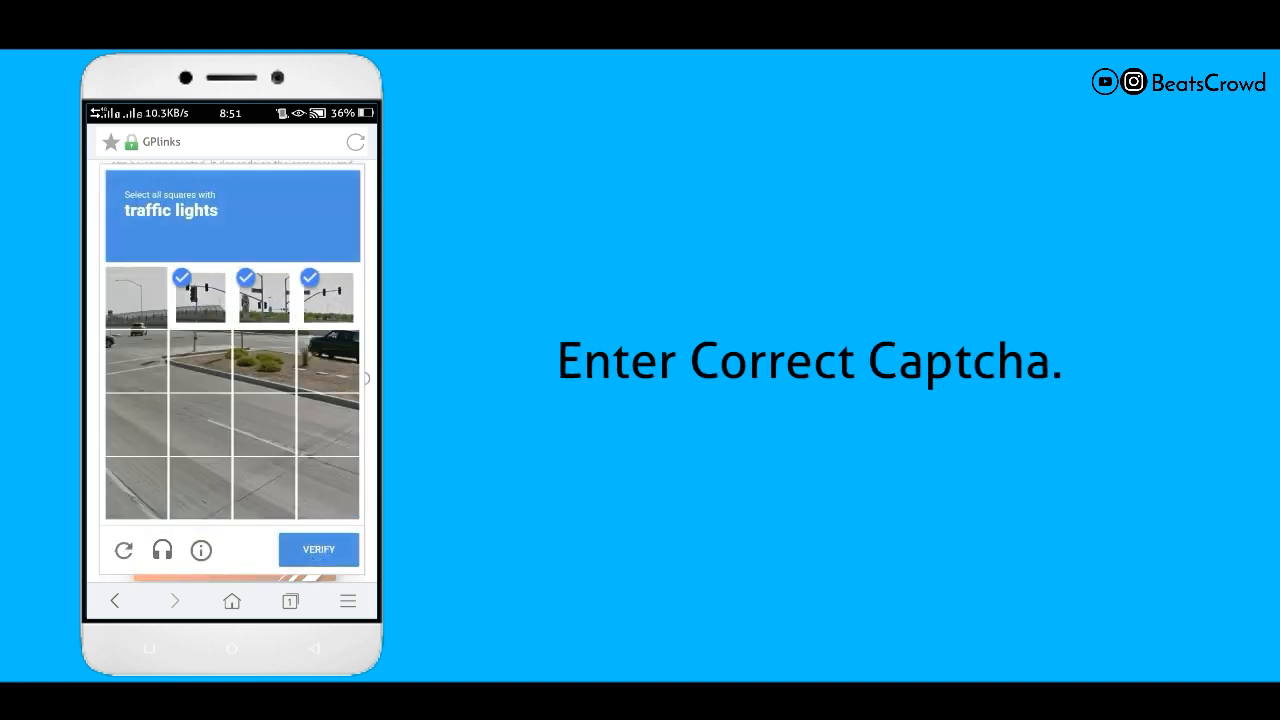
click(318, 549)
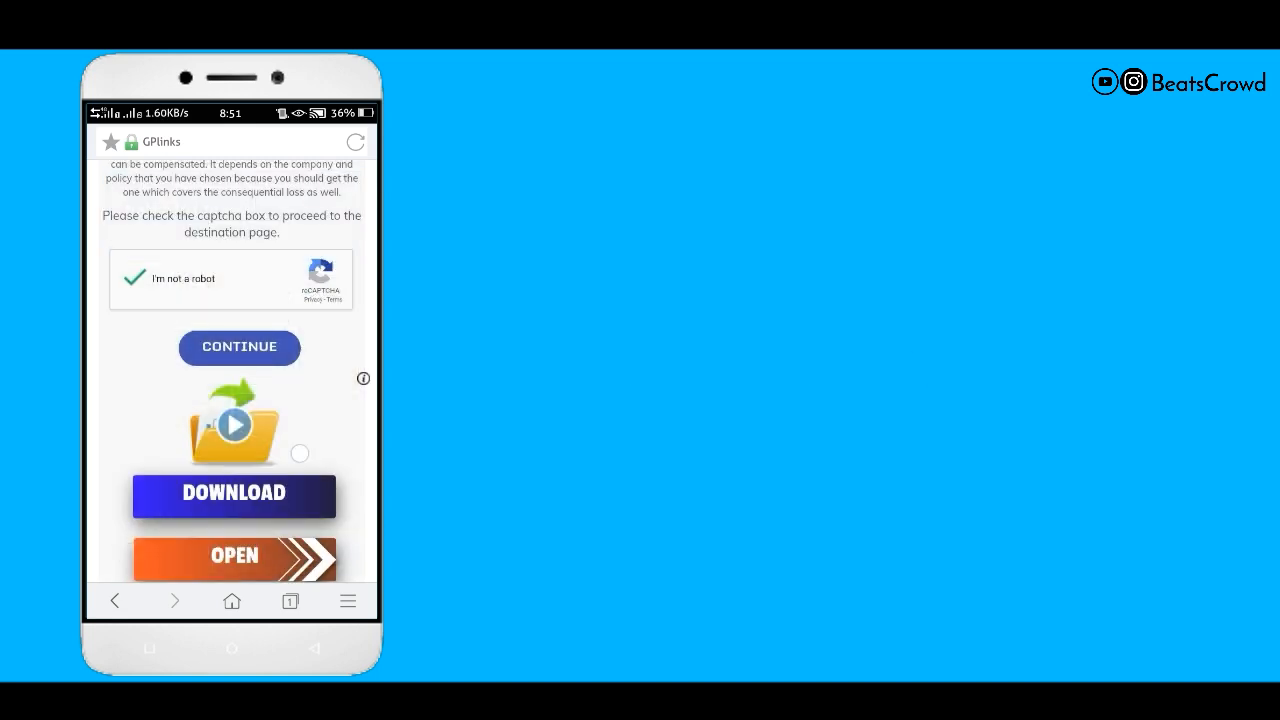
click(239, 347)
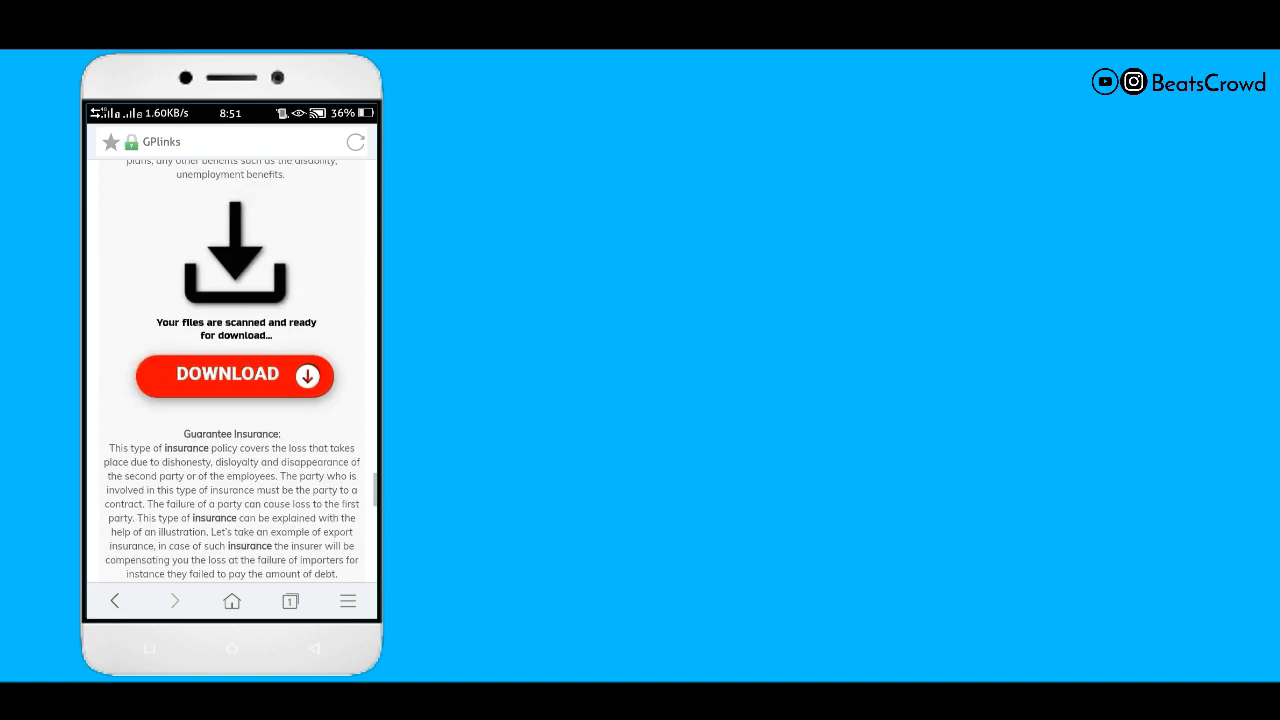
click(234, 375)
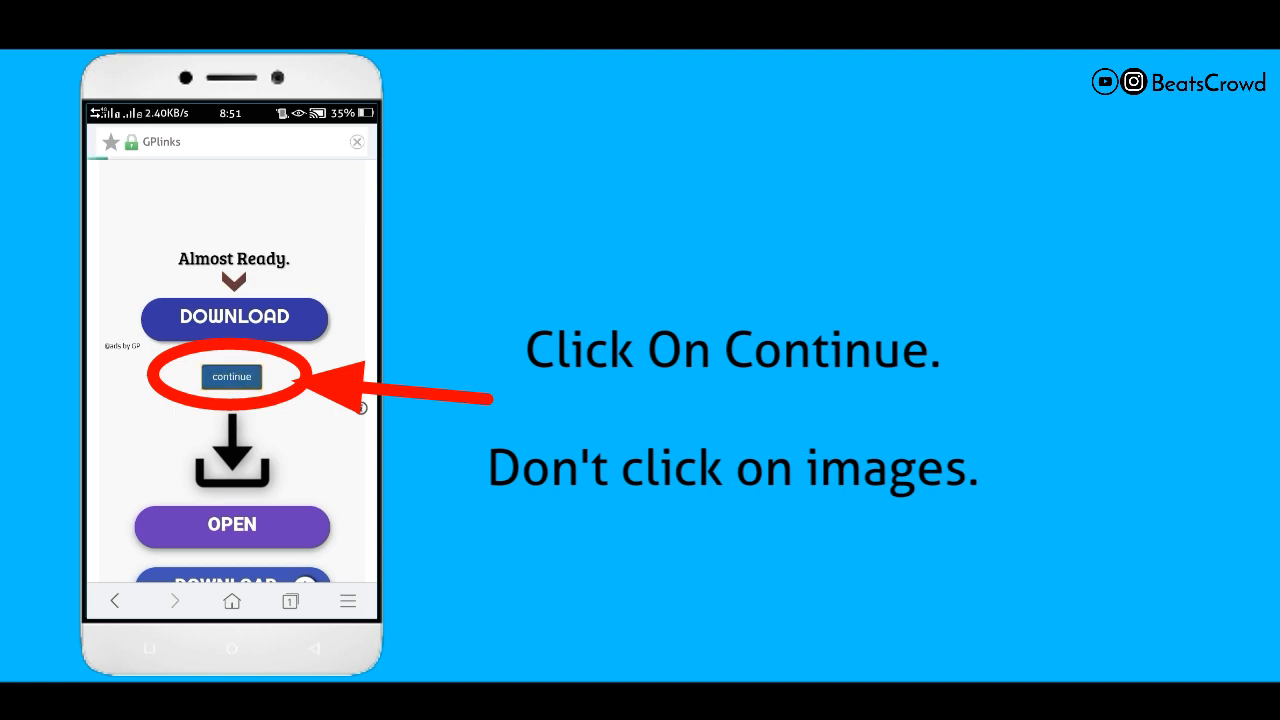
Step: Continue past Almost Ready and get the final Google Drive link
click(231, 376)
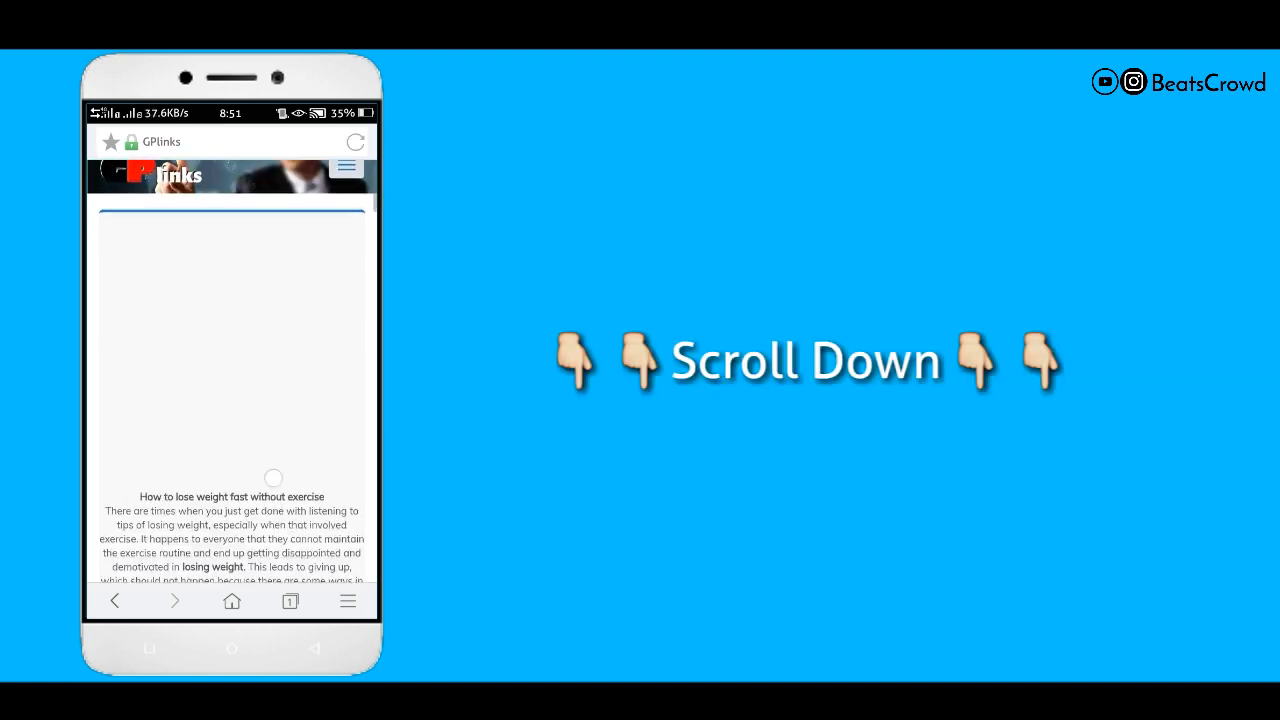
scroll(down, 3)
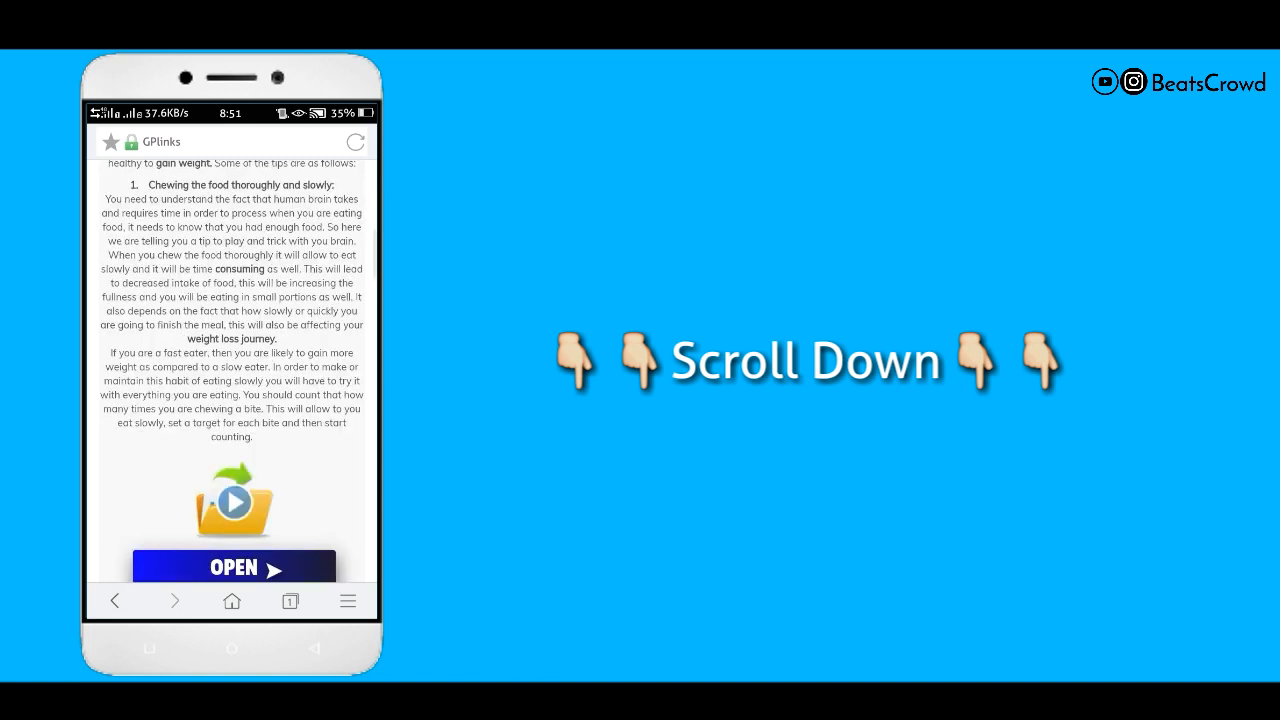
scroll(down, 3)
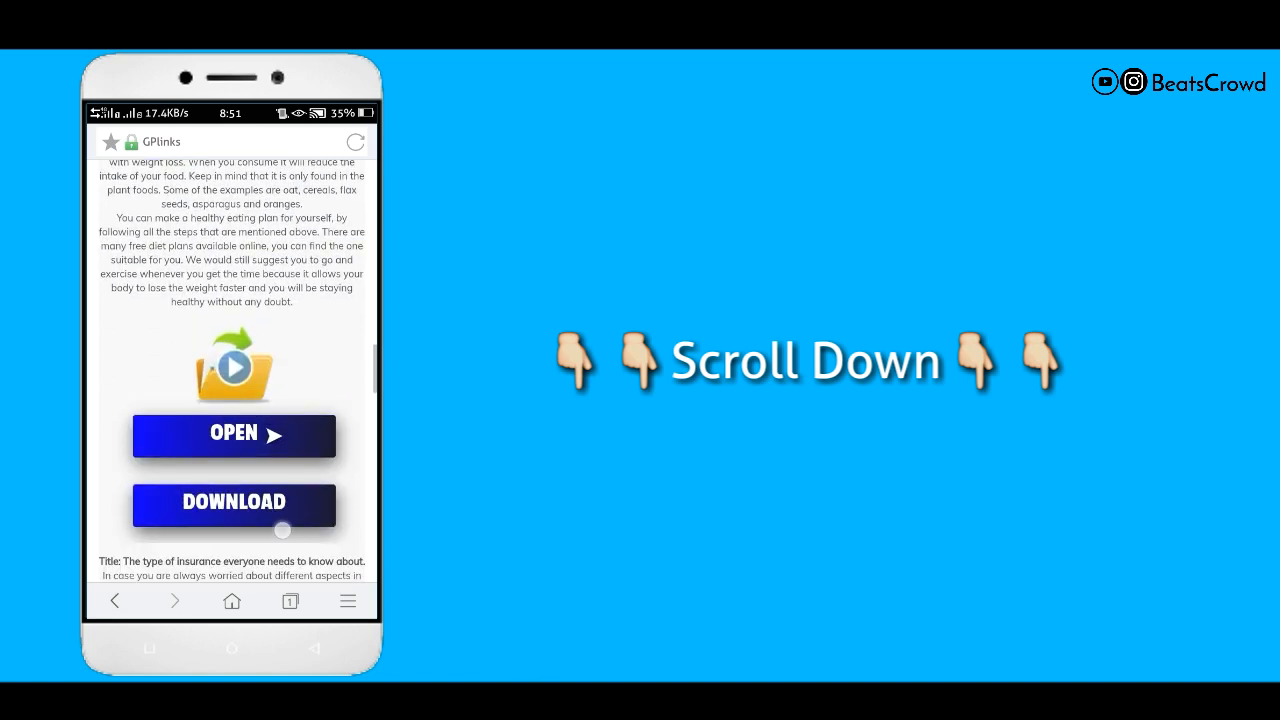
scroll(down, 3)
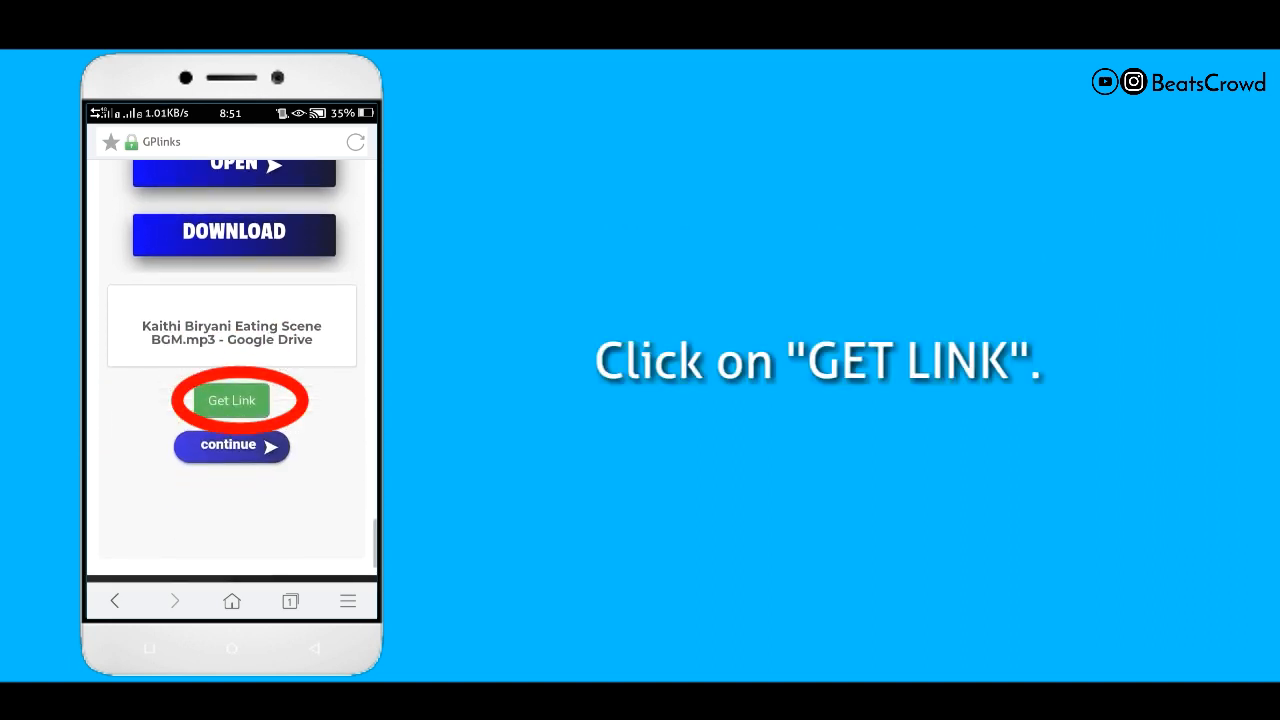
click(231, 400)
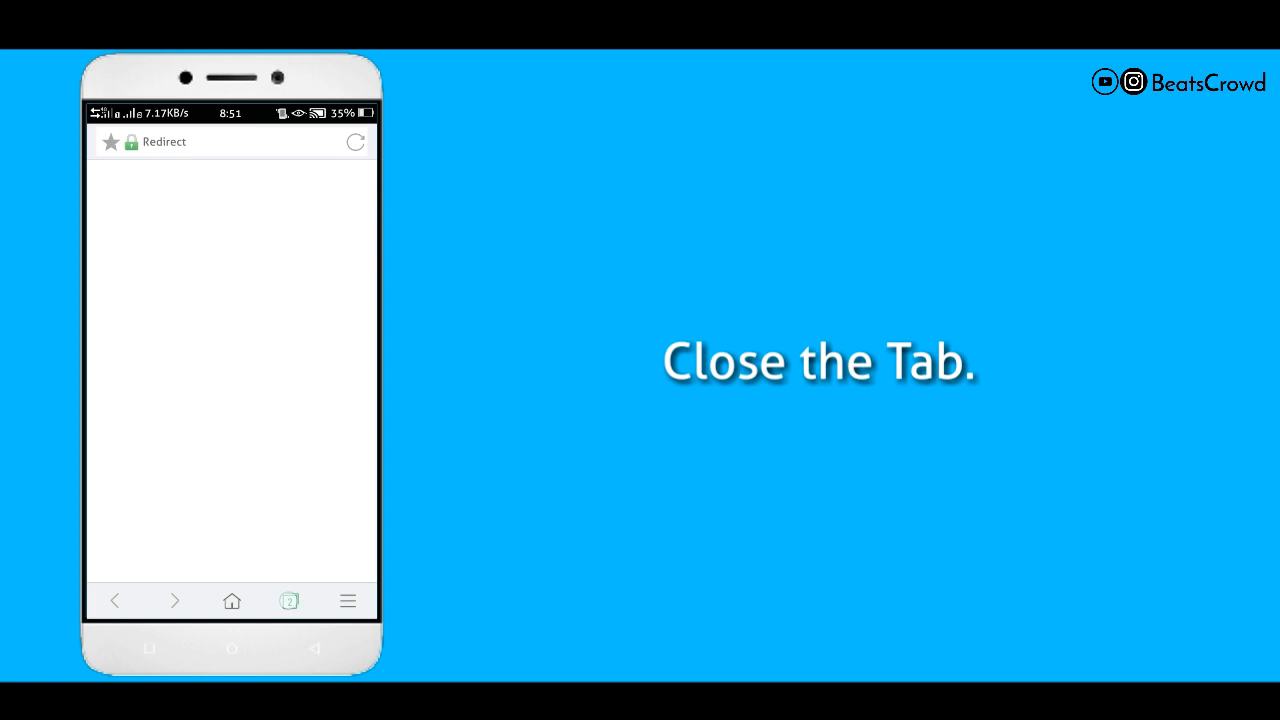
Step: Close the Redirect tab and download Kaithi Biryani BGM.mp3 from Google Drive
click(289, 600)
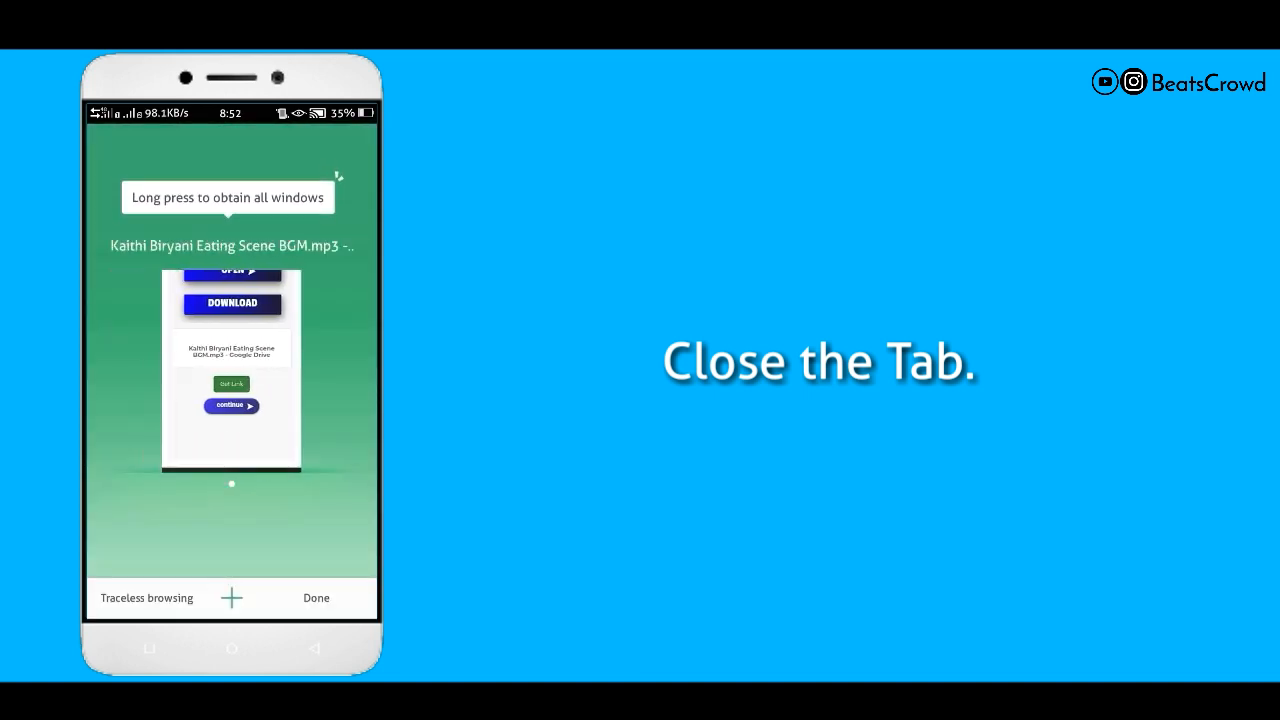
click(316, 597)
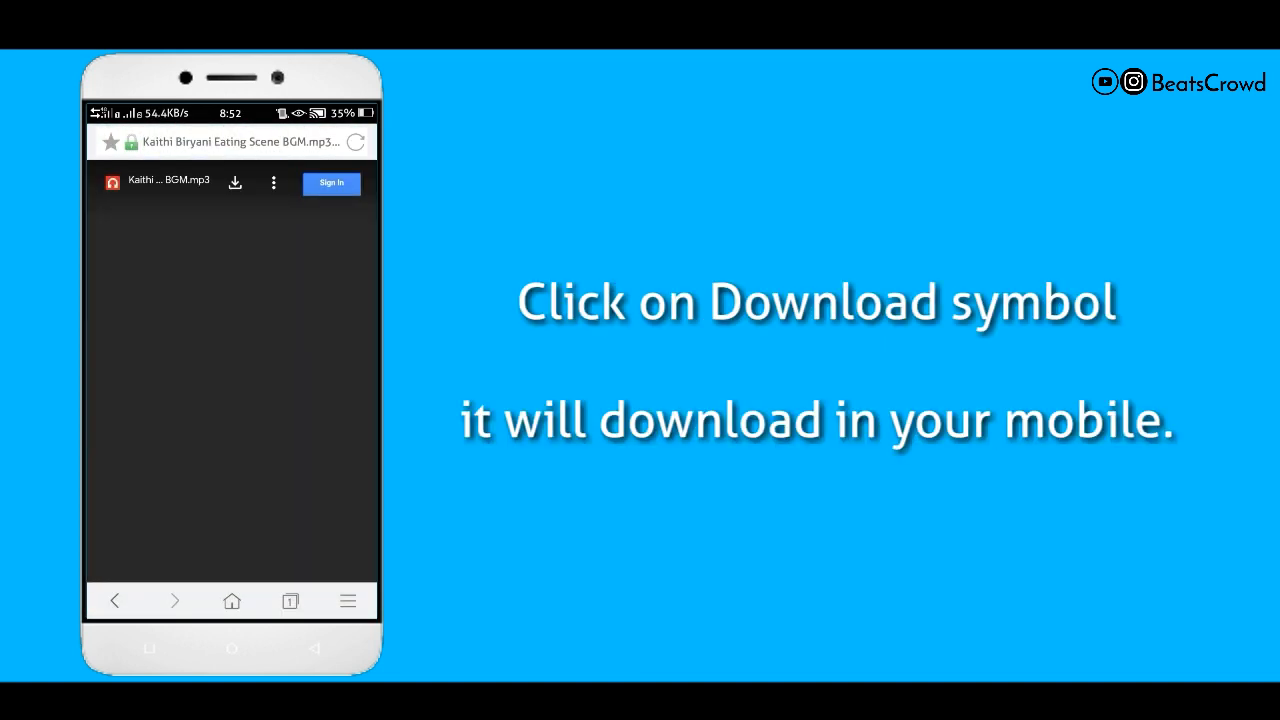
click(235, 183)
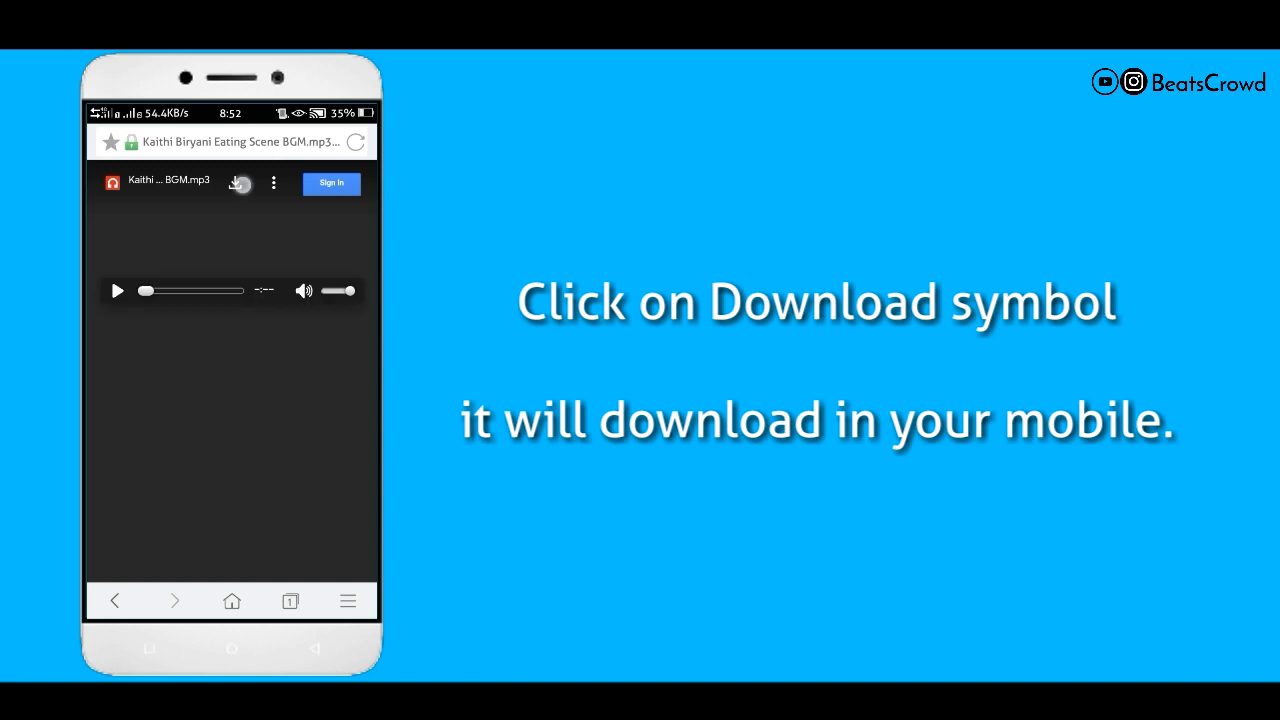